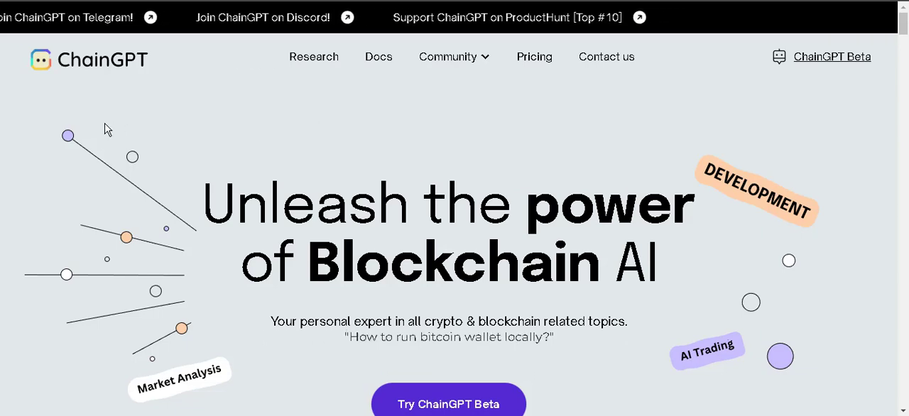
pyautogui.moveTo(80, 77)
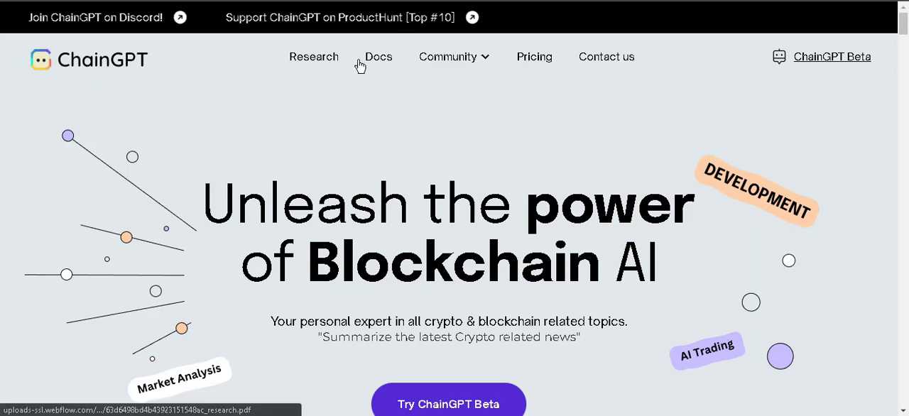
# - Scroll past the Blockchain AI hero and Try ChainGPT Beta button to the use-cases section
pyautogui.click(449, 57)
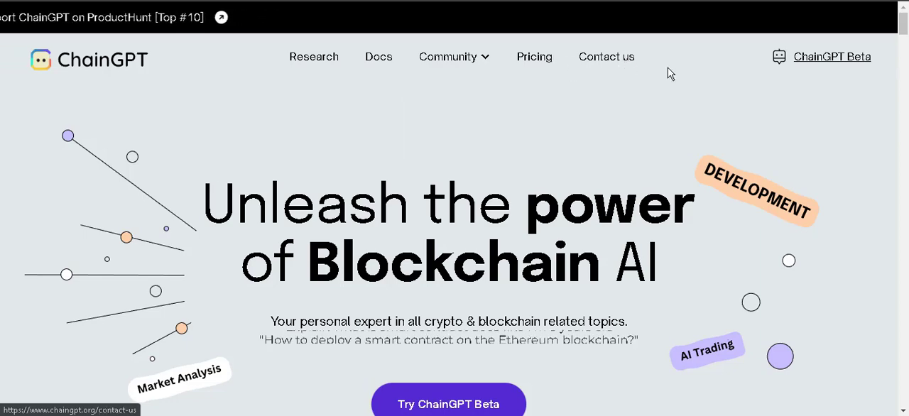
pyautogui.moveTo(832, 57)
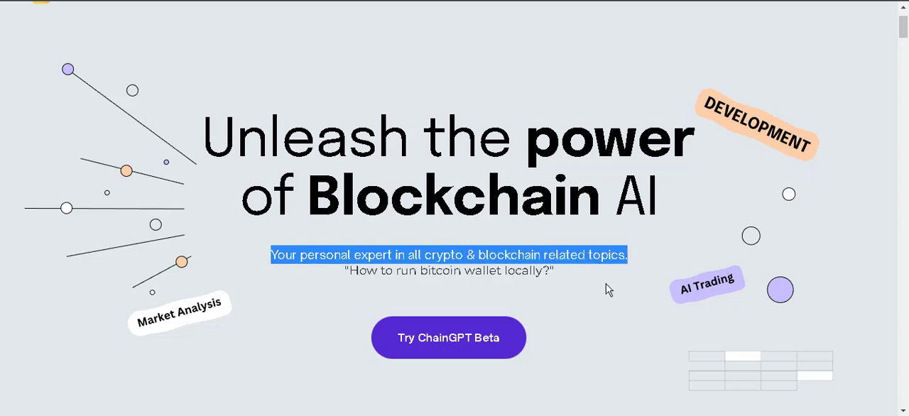
pyautogui.scroll(-3)
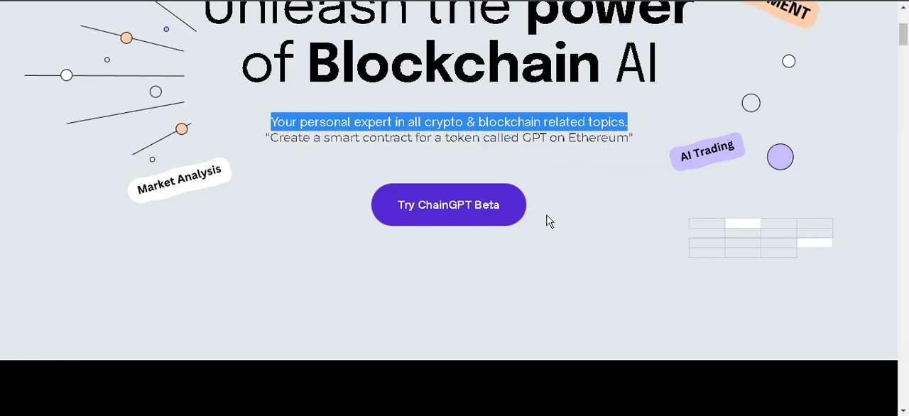
pyautogui.scroll(-3)
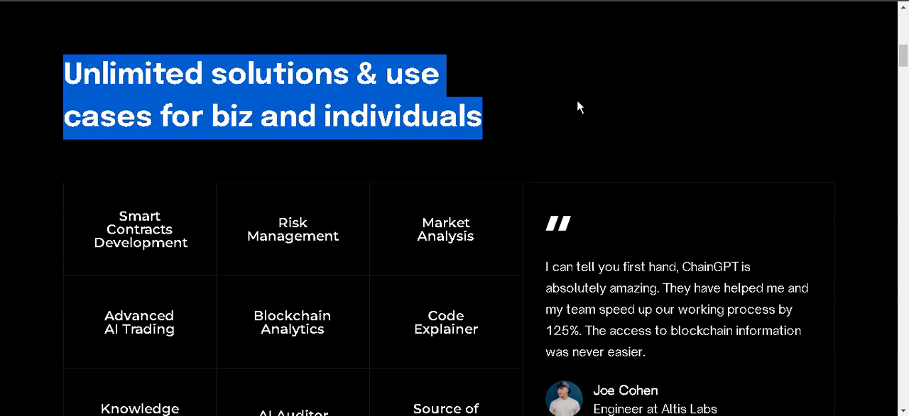
# - Look over the use-cases tiles and highlight the Joe Cohen testimonial while reading it
pyautogui.scroll(-3)
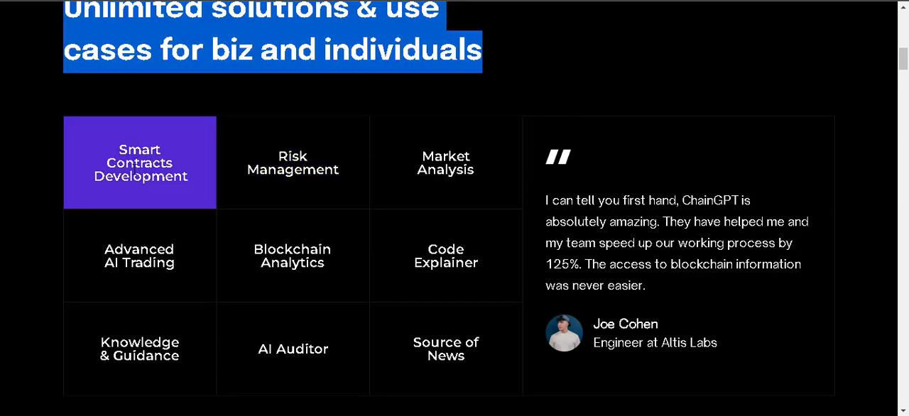
pyautogui.click(139, 256)
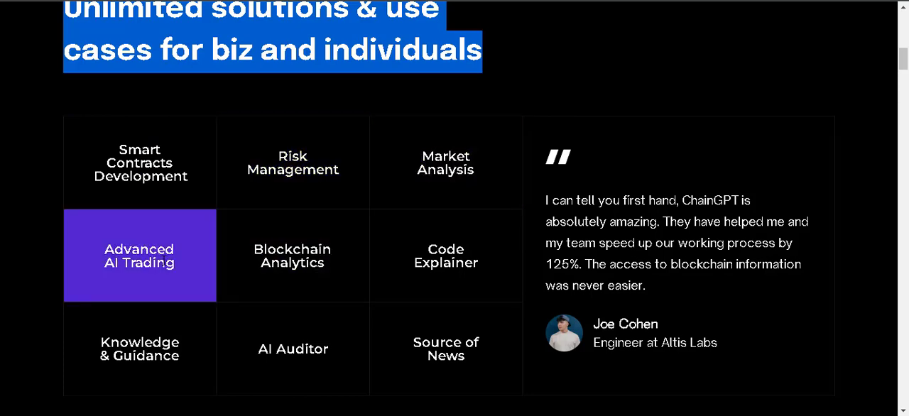
pyautogui.moveTo(292, 256)
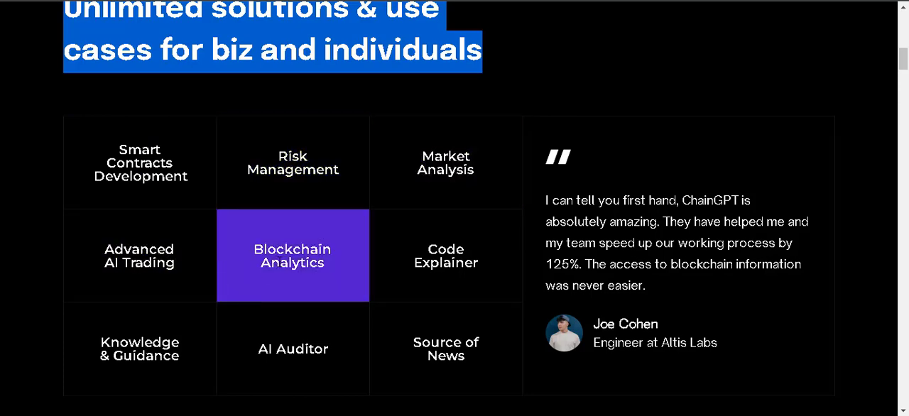
pyautogui.moveTo(139, 349)
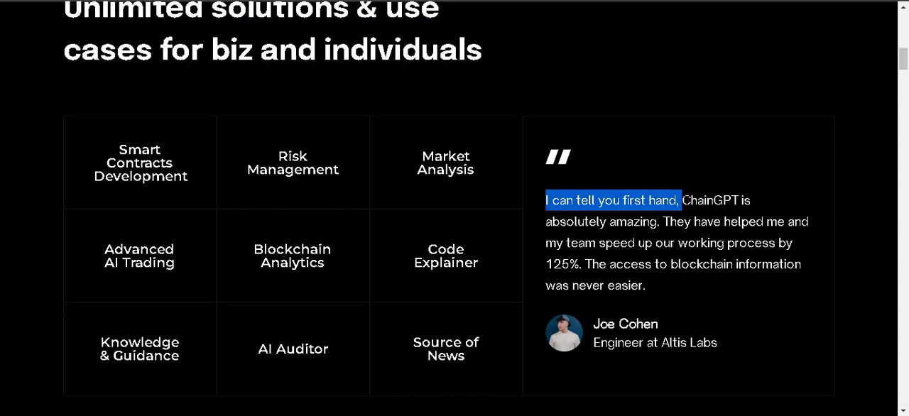
pyautogui.moveTo(678, 198); pyautogui.dragTo(762, 222)
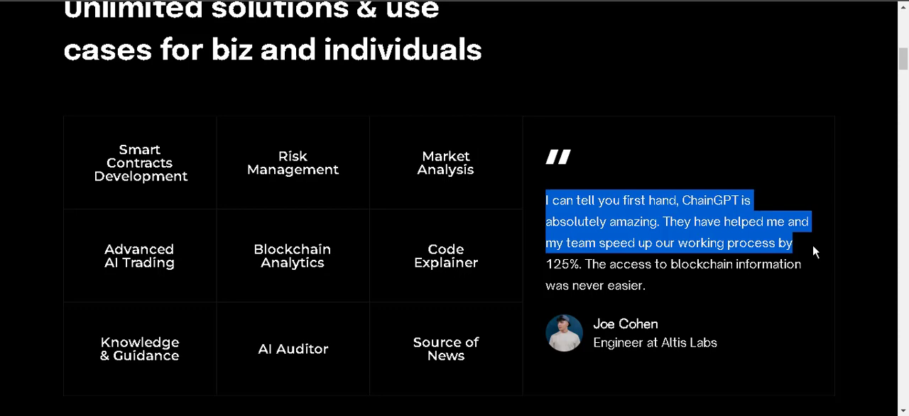
pyautogui.scroll(-3)
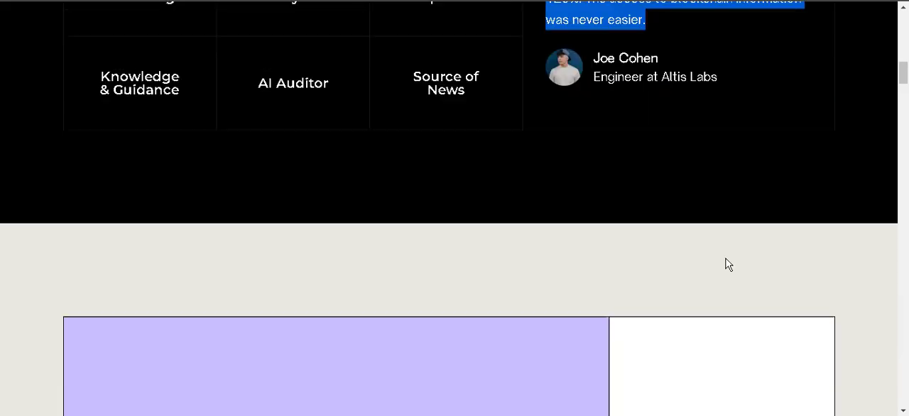
# - Highlight 'The fastest growing AI model' heading and read through its first paragraph
pyautogui.scroll(-3)
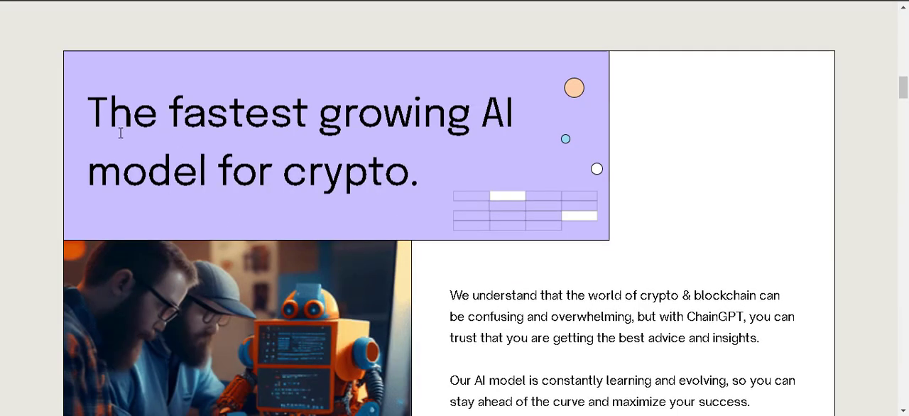
pyautogui.moveTo(86, 112); pyautogui.dragTo(206, 112)
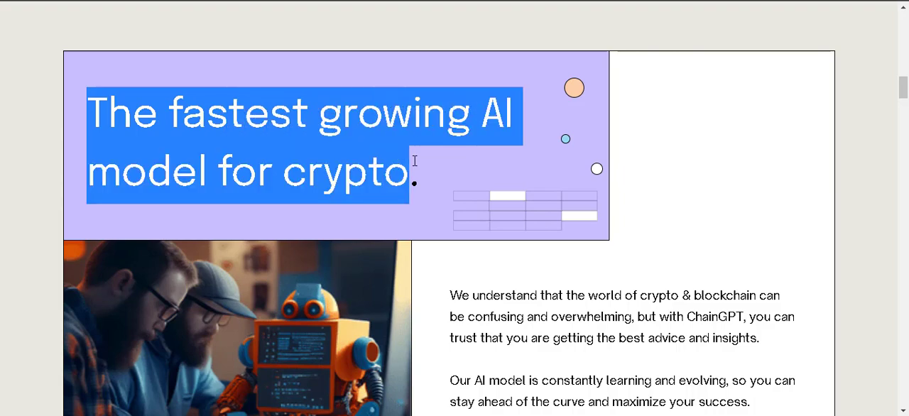
pyautogui.scroll(-3)
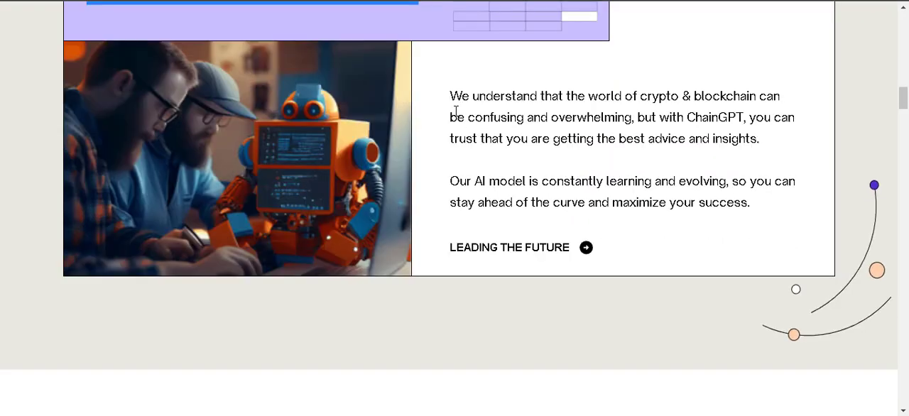
pyautogui.moveTo(449, 96); pyautogui.dragTo(563, 96)
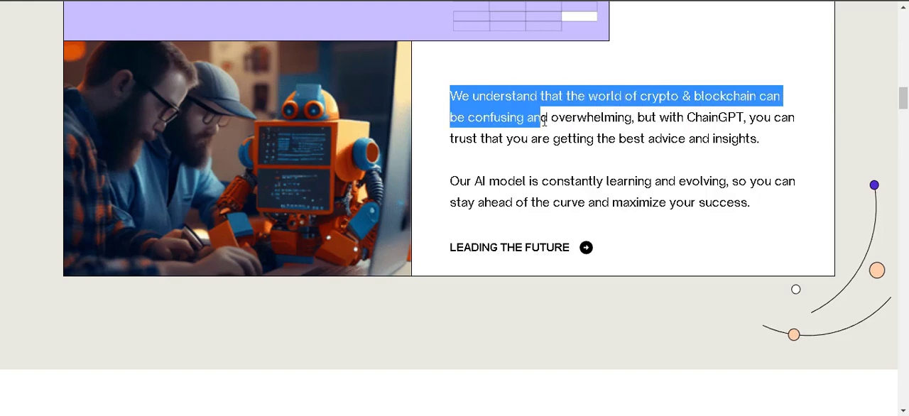
pyautogui.moveTo(534, 118); pyautogui.dragTo(713, 118)
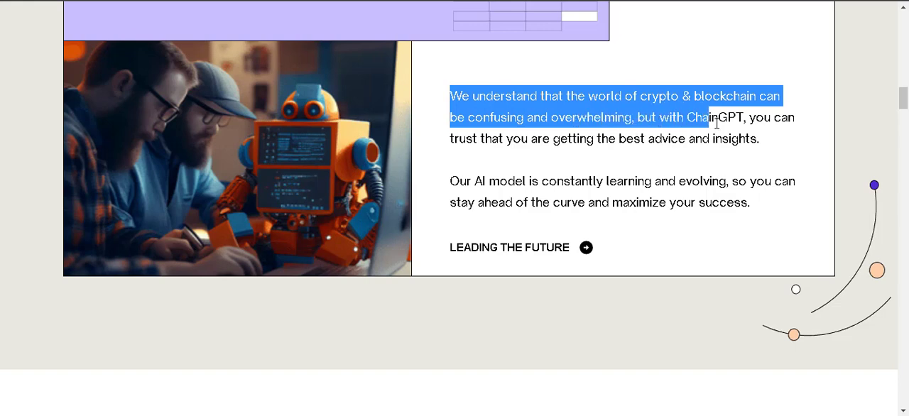
pyautogui.moveTo(716, 117); pyautogui.dragTo(553, 140)
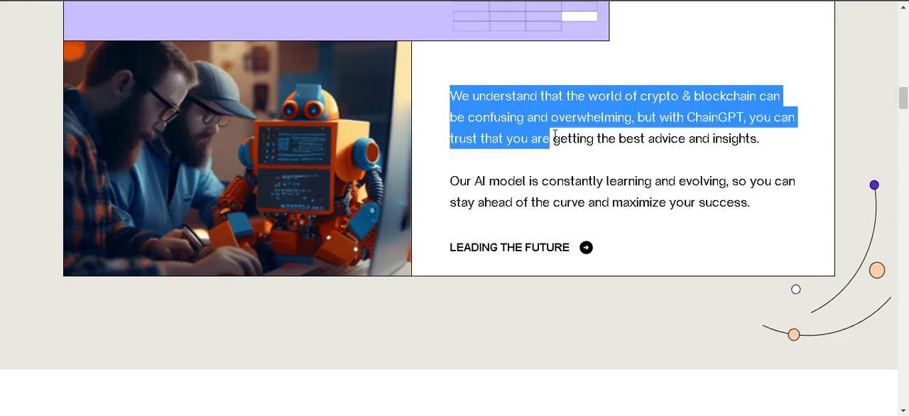
# - Highlight parts of the second paragraph, then clear the text selection
pyautogui.moveTo(551, 139); pyautogui.dragTo(710, 139)
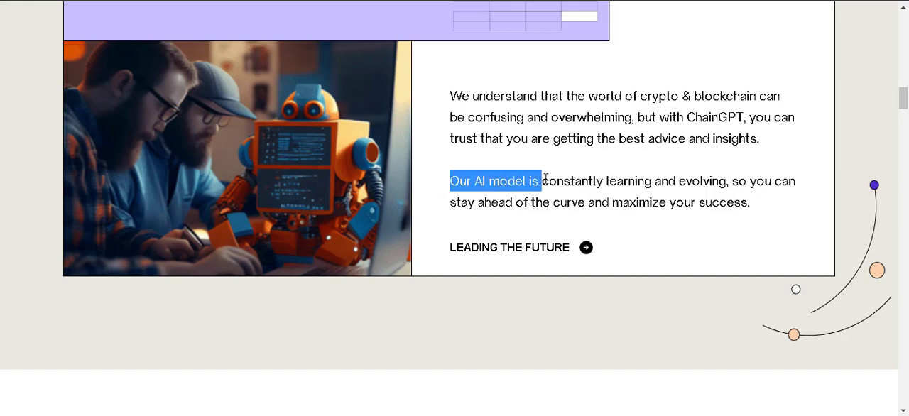
pyautogui.moveTo(539, 182); pyautogui.dragTo(654, 182)
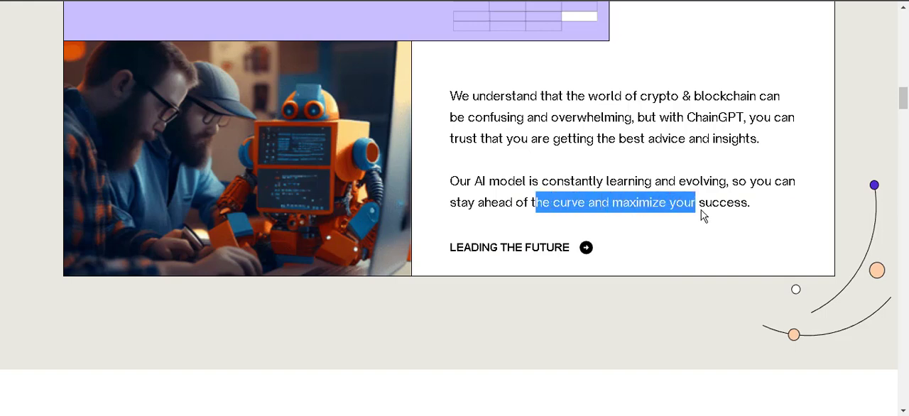
pyautogui.click(515, 273)
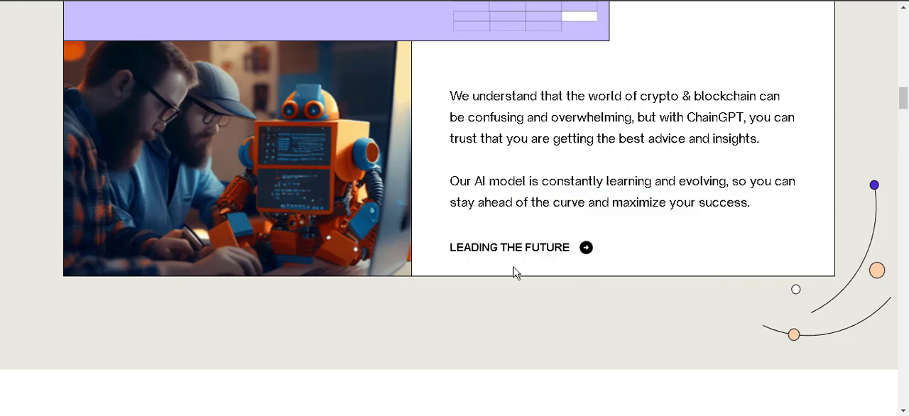
pyautogui.moveTo(554, 261)
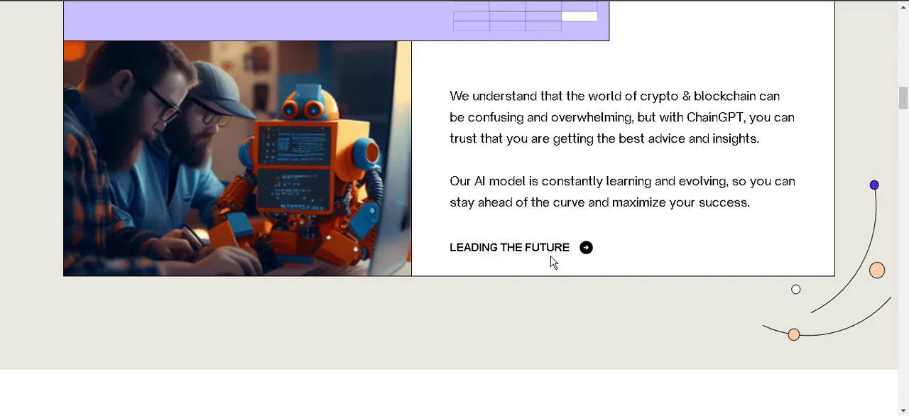
# - Scroll to Our top solutions showing the Development and SDK & API for Businesses cards
pyautogui.scroll(-3)
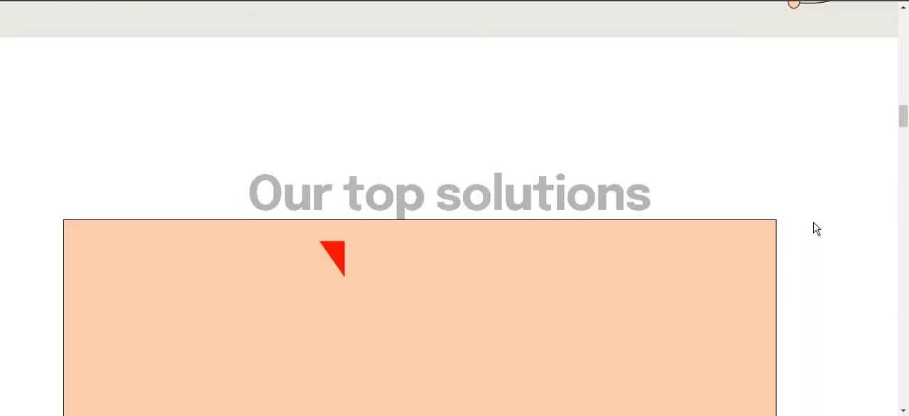
pyautogui.scroll(-3)
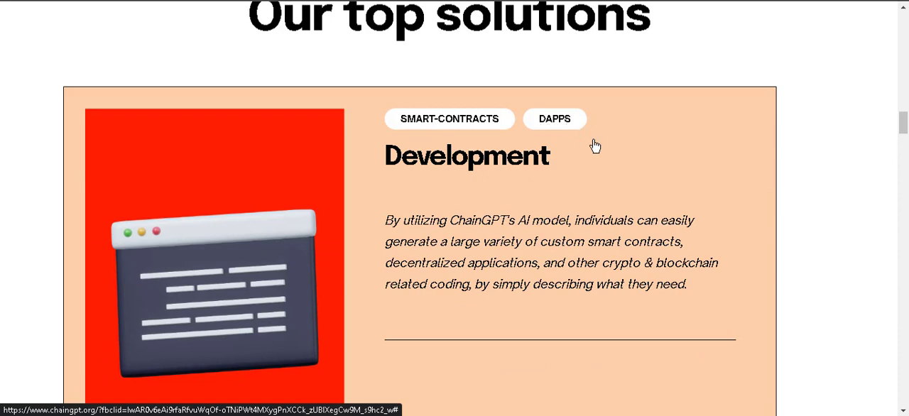
pyautogui.scroll(-3)
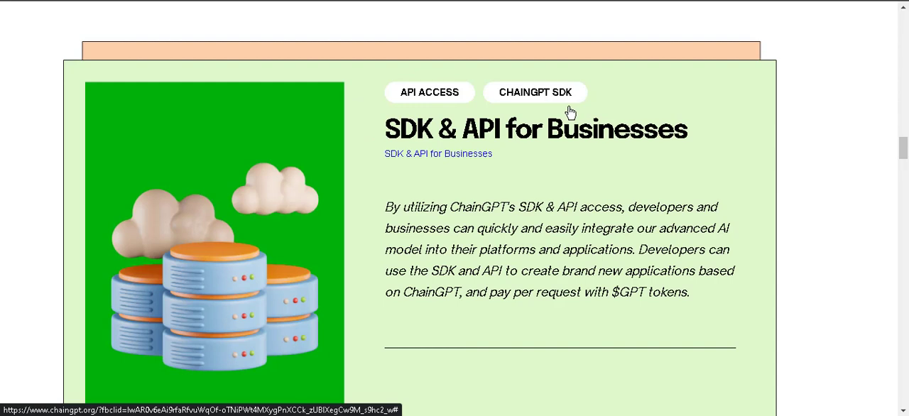
pyautogui.moveTo(424, 221)
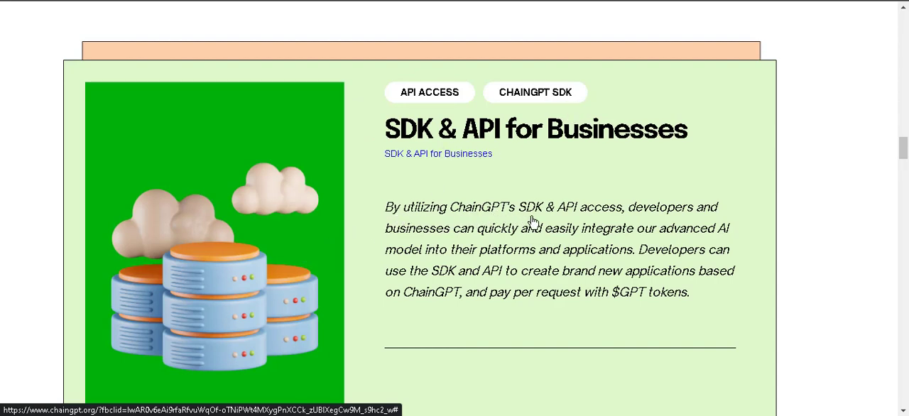
pyautogui.moveTo(579, 216)
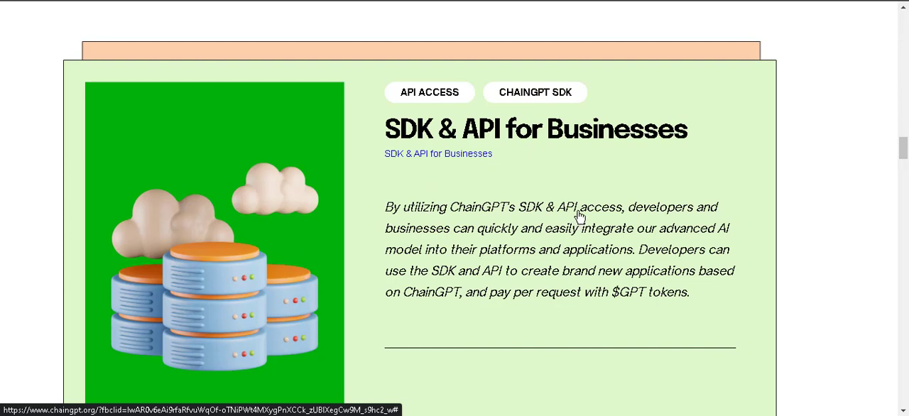
pyautogui.moveTo(731, 220)
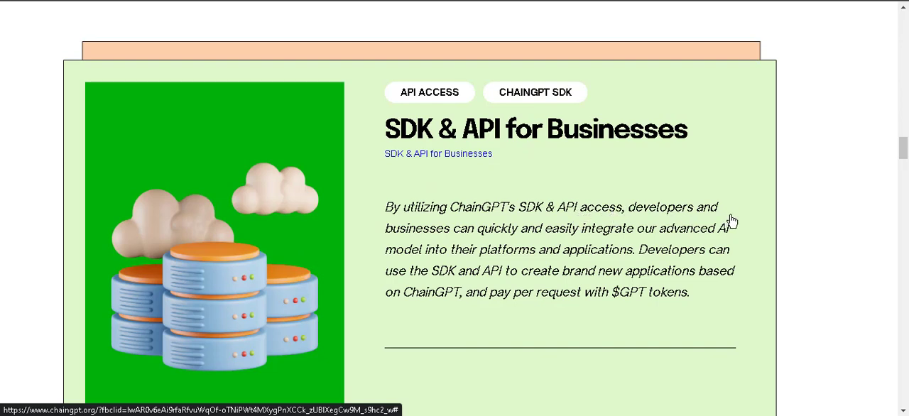
pyautogui.moveTo(552, 244)
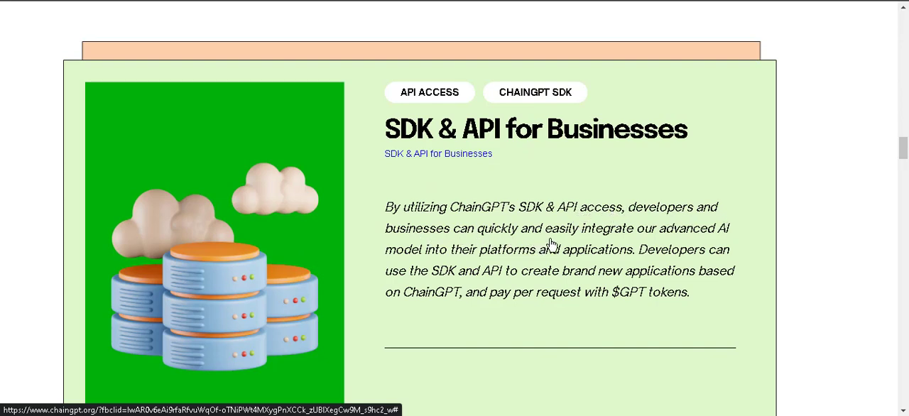
pyautogui.moveTo(418, 258)
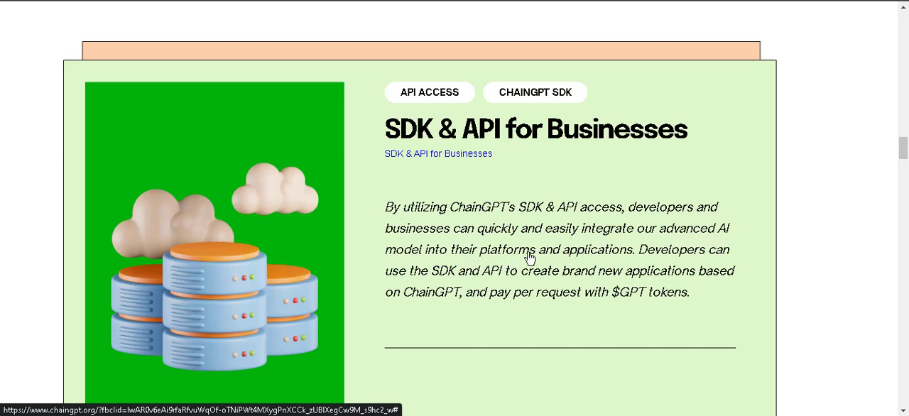
pyautogui.moveTo(680, 265)
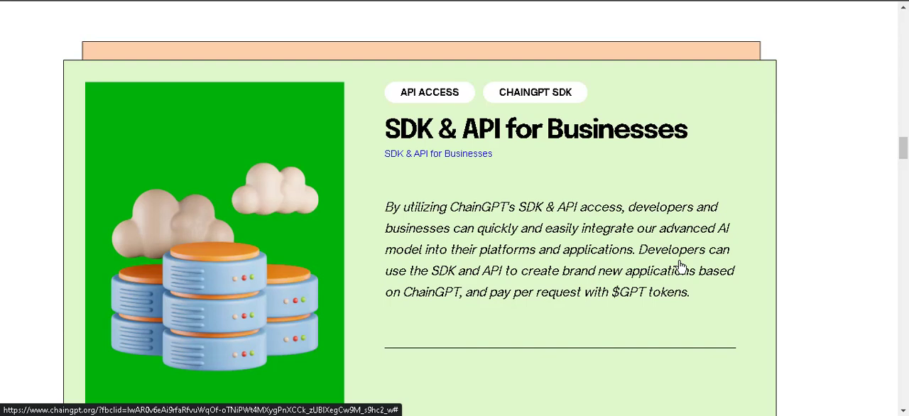
pyautogui.moveTo(486, 291)
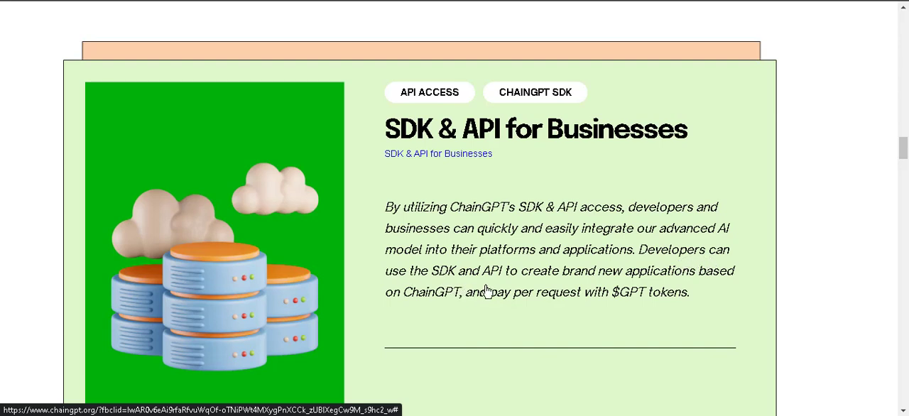
pyautogui.moveTo(596, 291)
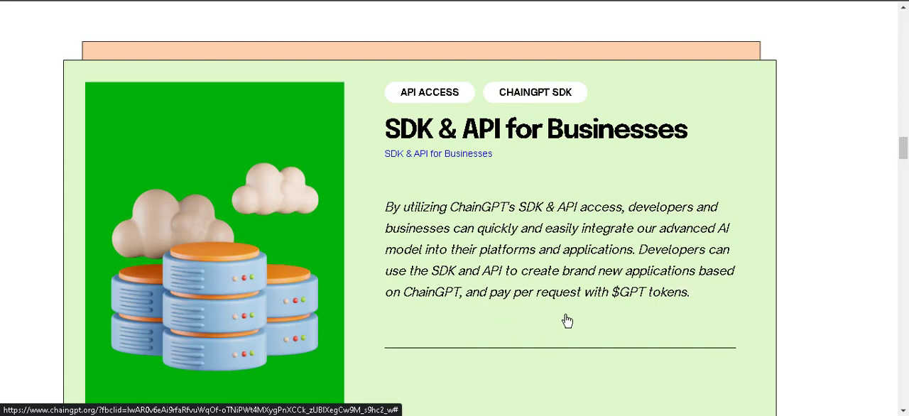
pyautogui.moveTo(670, 307)
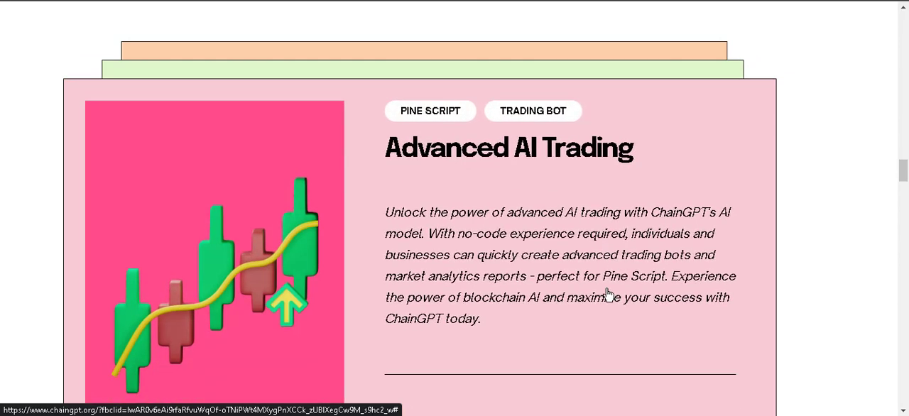
pyautogui.moveTo(577, 179)
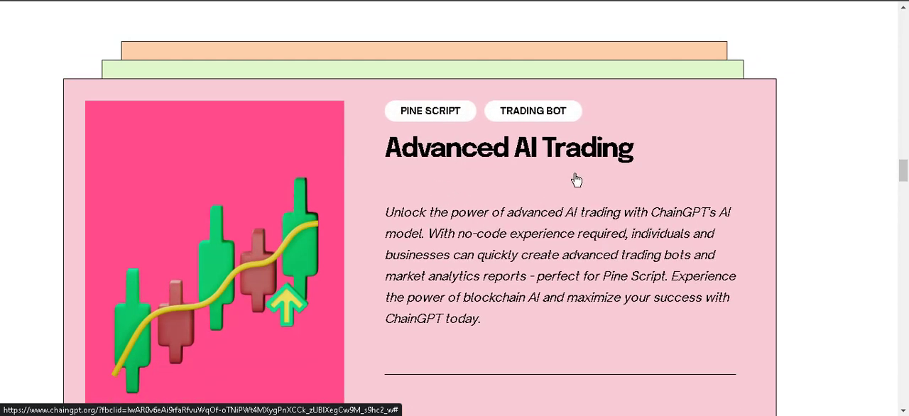
pyautogui.moveTo(466, 238)
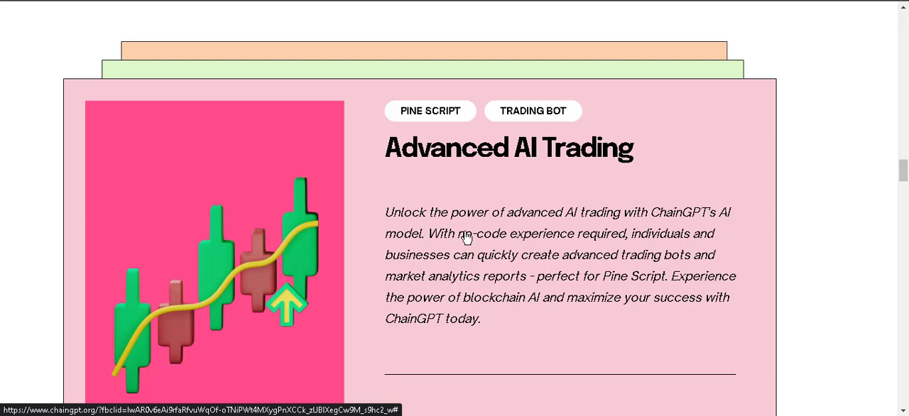
pyautogui.moveTo(594, 225)
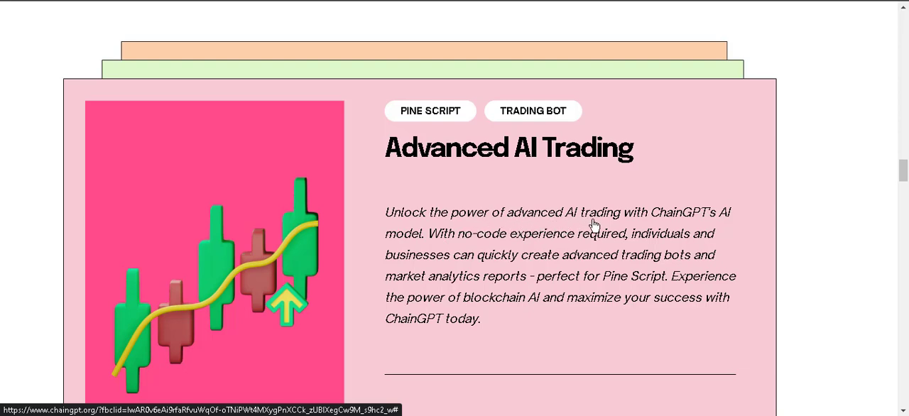
pyautogui.moveTo(444, 282)
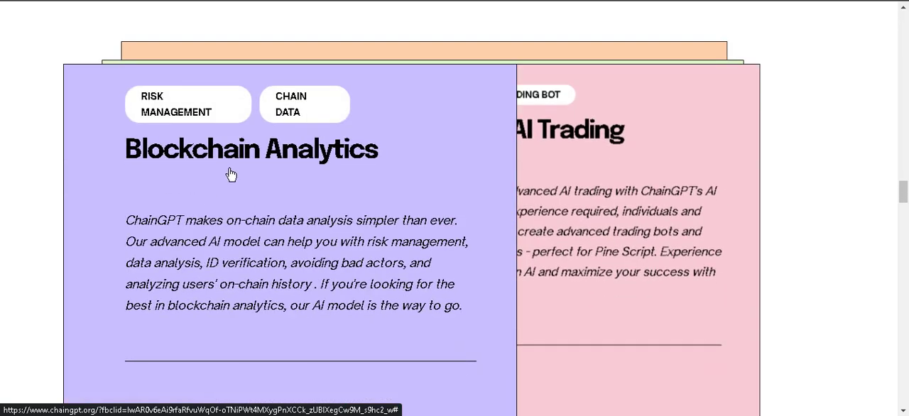
pyautogui.moveTo(313, 126)
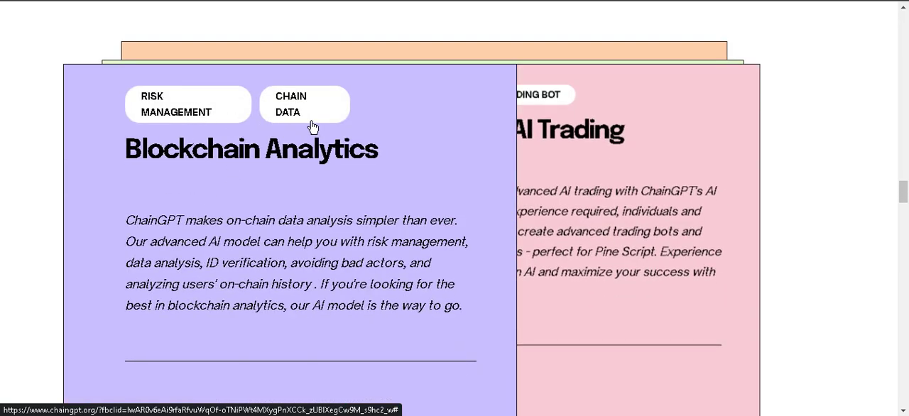
pyautogui.moveTo(395, 236)
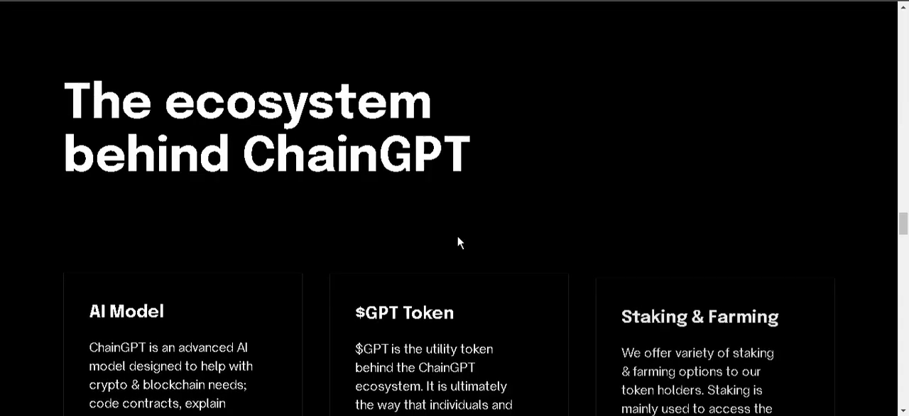
# - Highlight the AI Model card's description, including the code contracts phrase
pyautogui.scroll(-3)
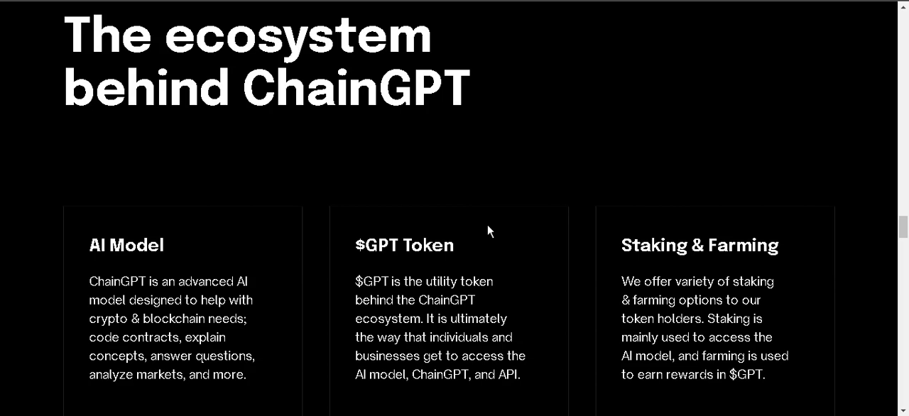
pyautogui.moveTo(358, 276)
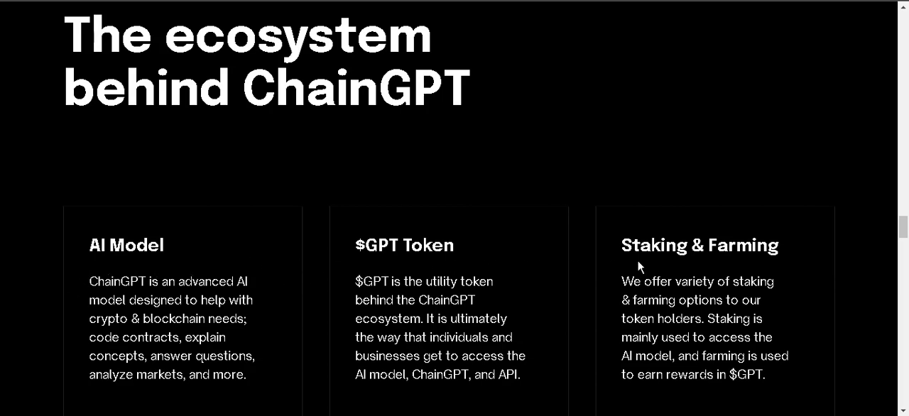
pyautogui.scroll(-3)
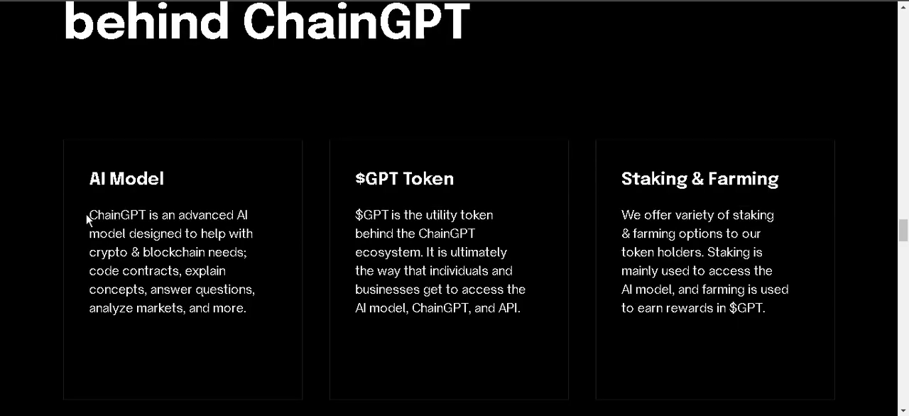
pyautogui.moveTo(88, 215); pyautogui.dragTo(216, 233)
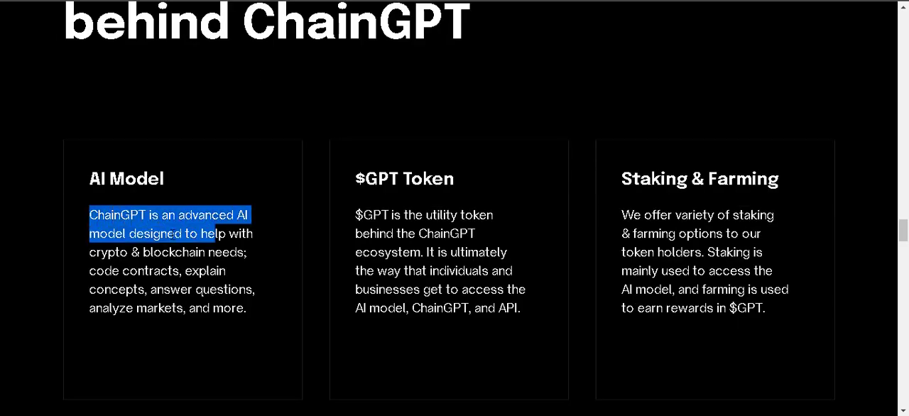
pyautogui.moveTo(213, 233); pyautogui.dragTo(182, 253)
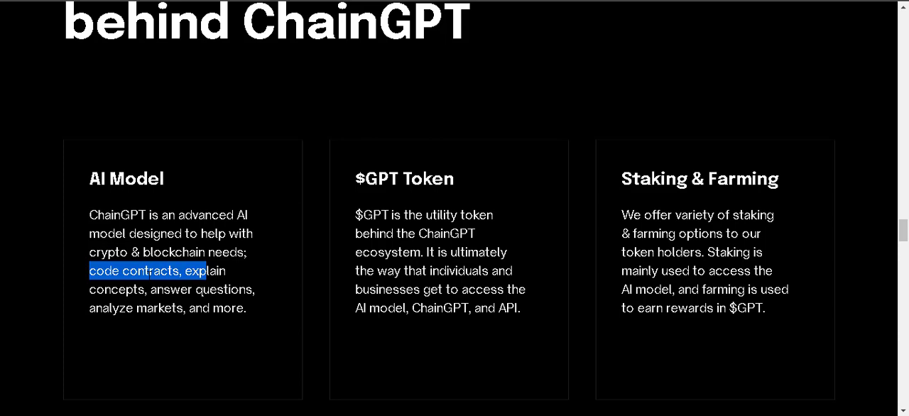
# - Highlight the $GPT Token and Staking & Farming descriptions, then move to the next section
pyautogui.moveTo(201, 270); pyautogui.dragTo(226, 289)
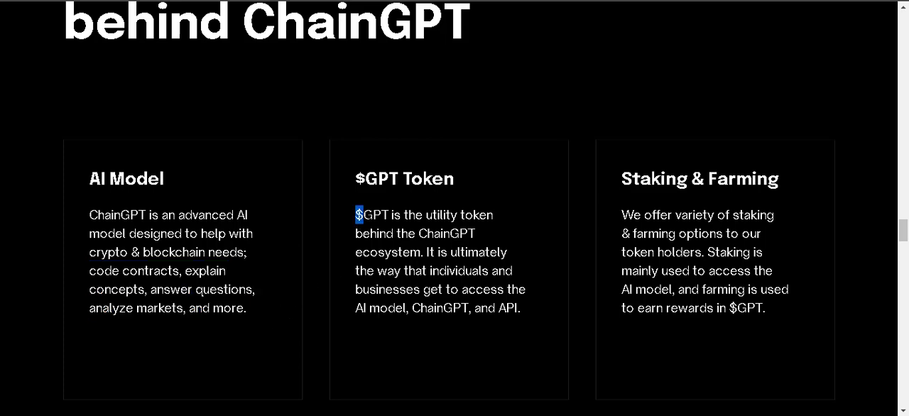
pyautogui.moveTo(358, 214); pyautogui.dragTo(491, 214)
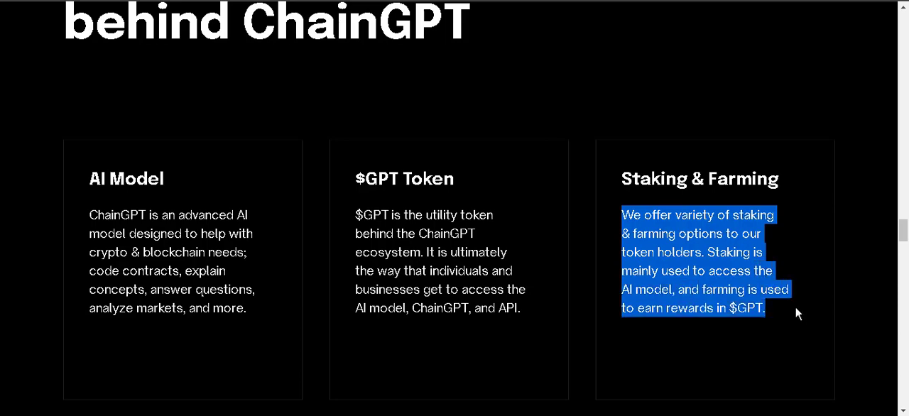
pyautogui.scroll(-3)
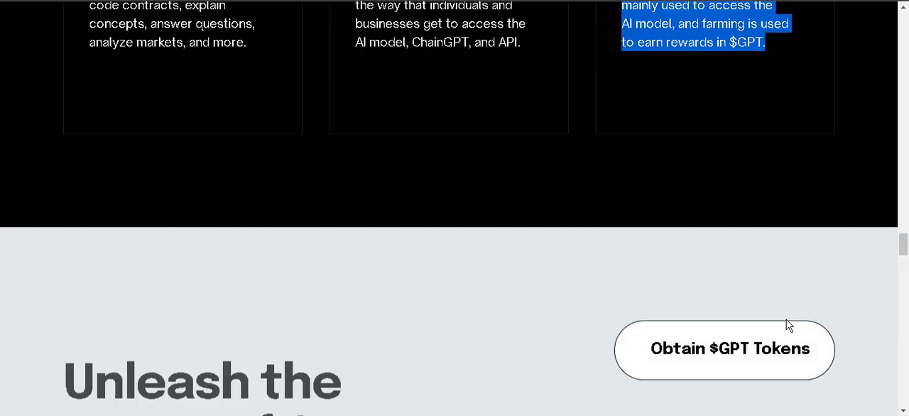
# - Scroll past 'Unleash the power of Crypto & Blockchain AI' to the FAQ section
pyautogui.scroll(-3)
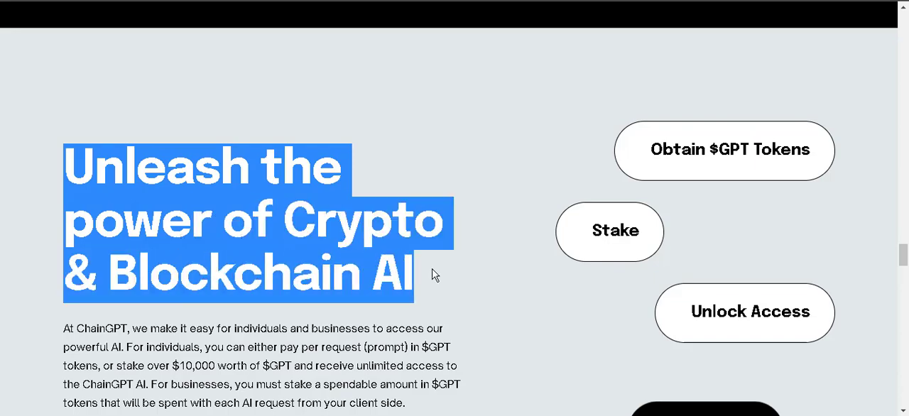
pyautogui.scroll(-3)
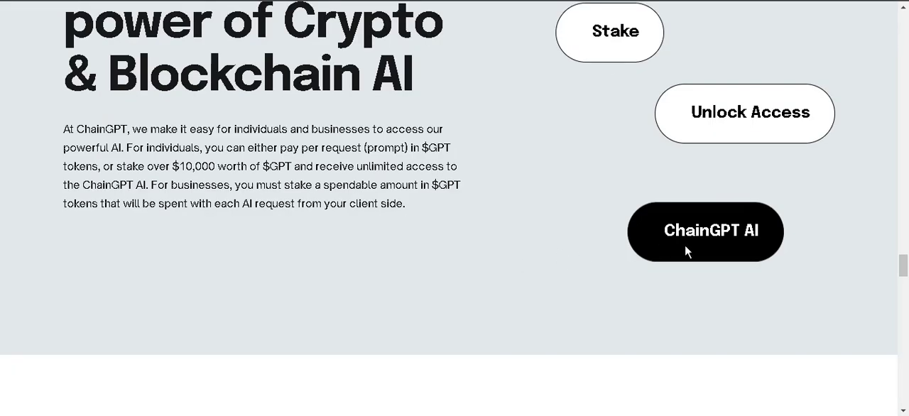
pyautogui.moveTo(764, 240)
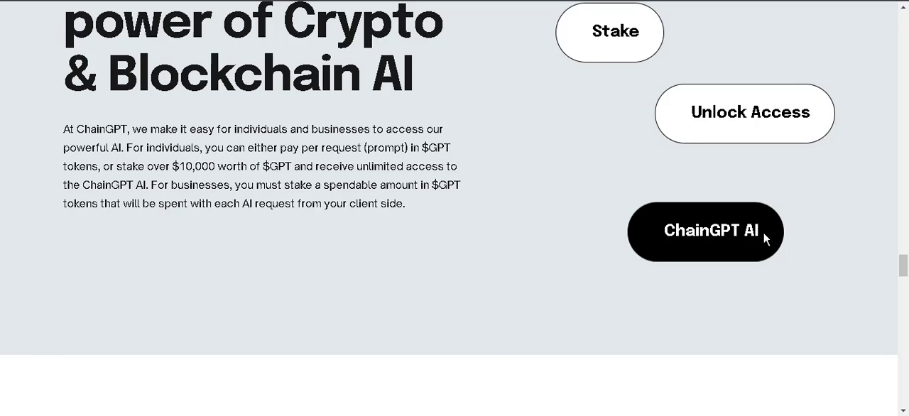
pyautogui.scroll(-3)
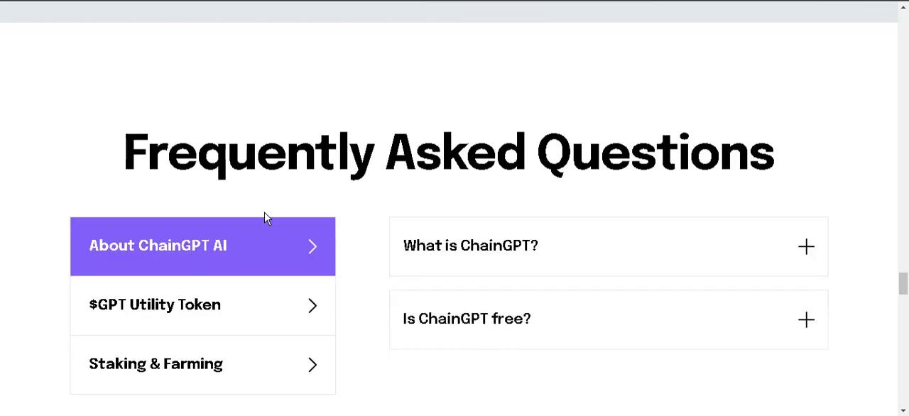
# - Expand the 'What is ChainGPT?' FAQ answer, then scroll on to the latest articles
pyautogui.scroll(-3)
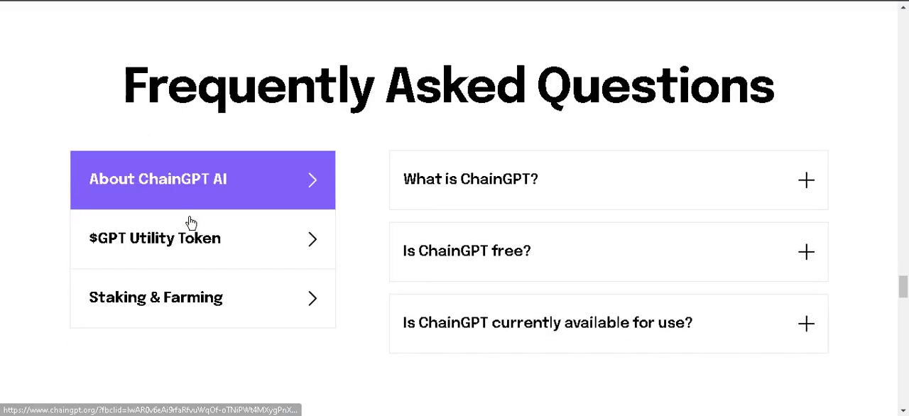
pyautogui.moveTo(457, 235)
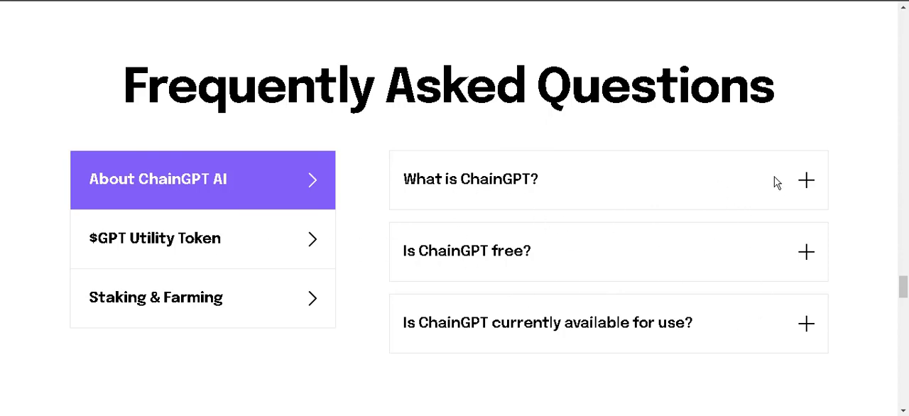
pyautogui.click(470, 179)
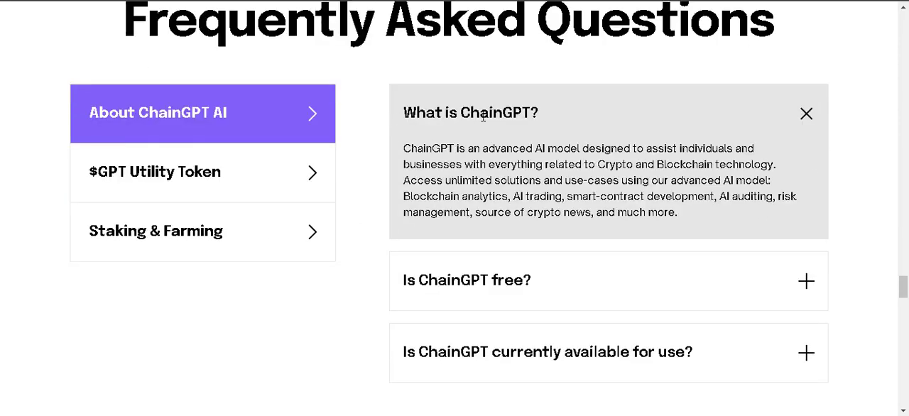
pyautogui.scroll(-3)
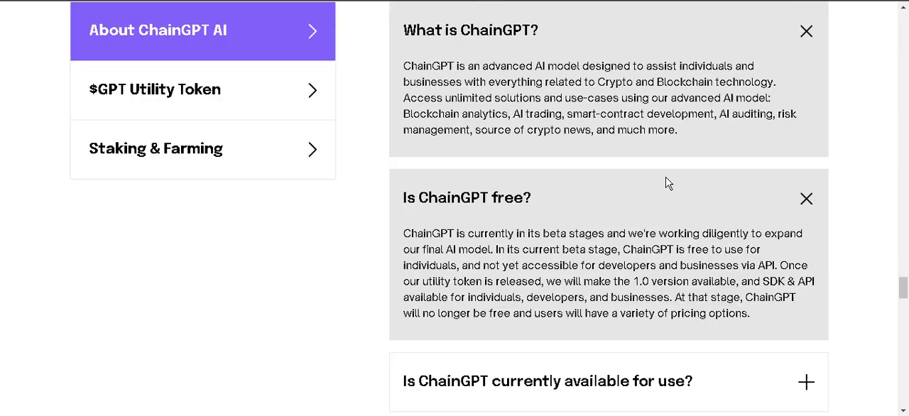
pyautogui.scroll(-3)
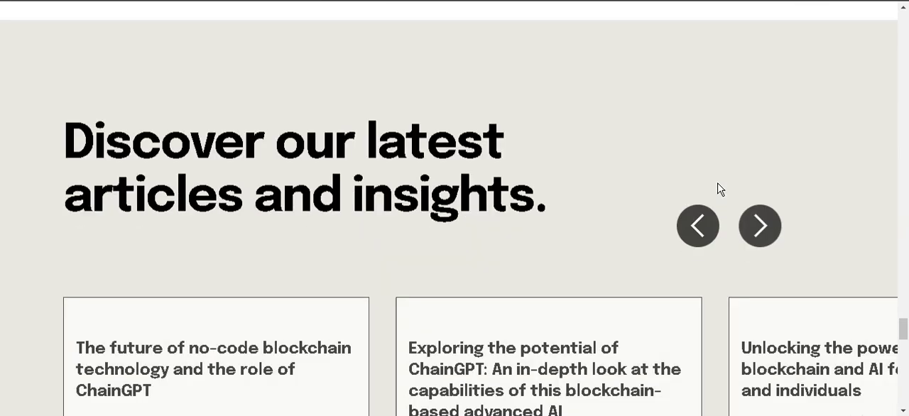
# - Scroll through the article cards to 'Want to join the AI revolution in crypto?'
pyautogui.scroll(-3)
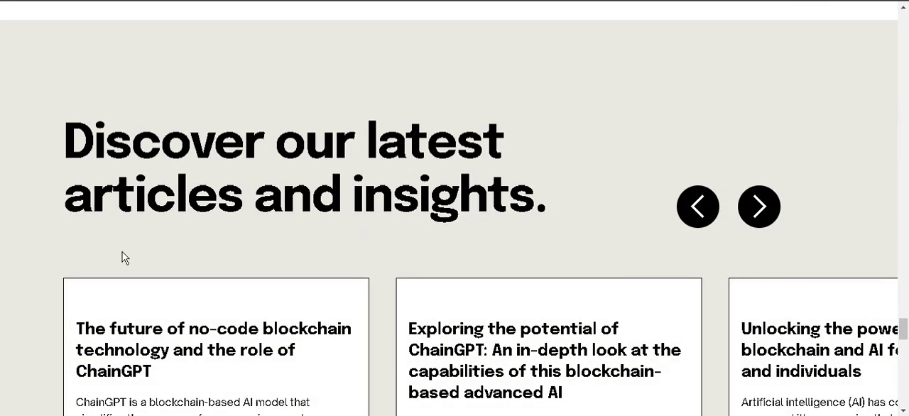
pyautogui.scroll(-3)
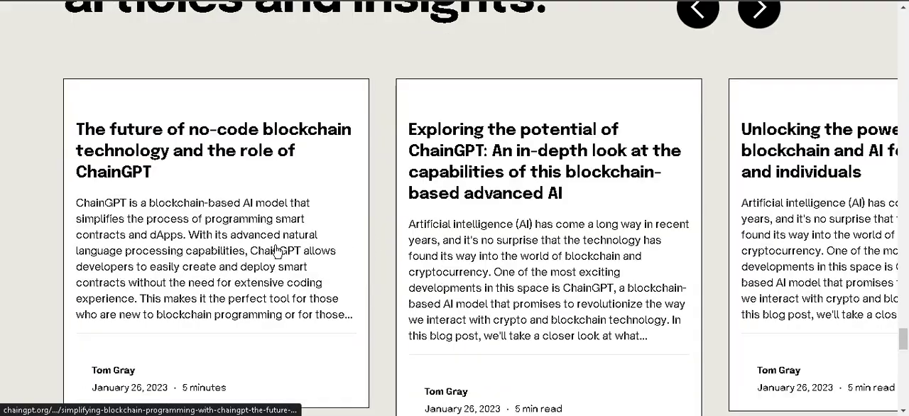
pyautogui.scroll(-3)
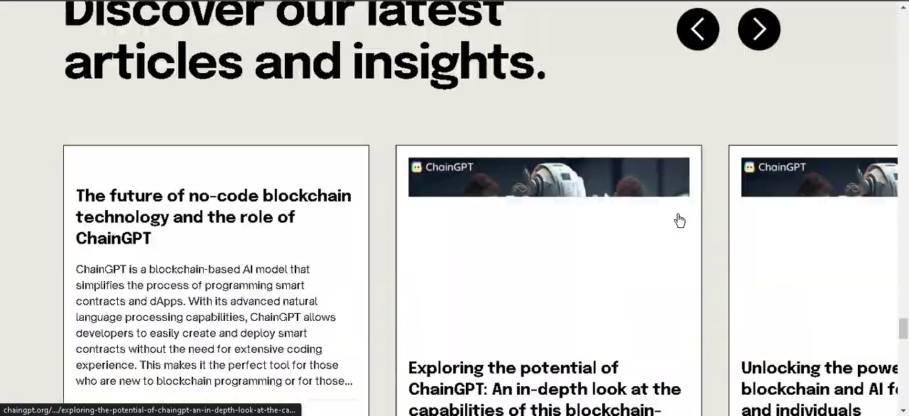
pyautogui.moveTo(471, 242)
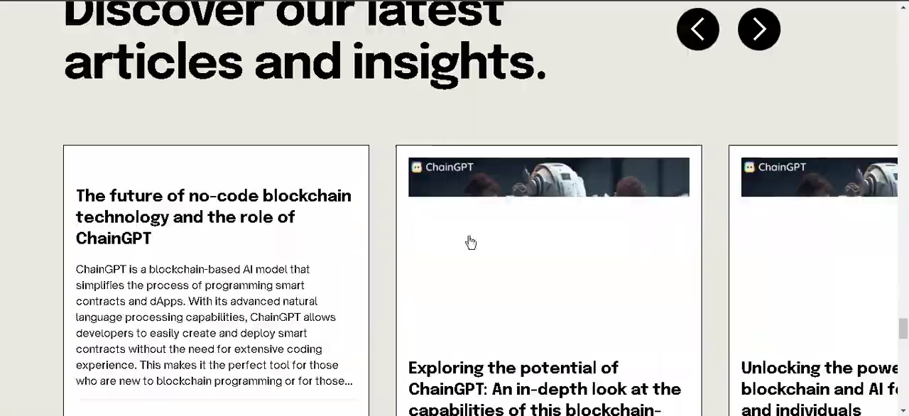
pyautogui.scroll(-3)
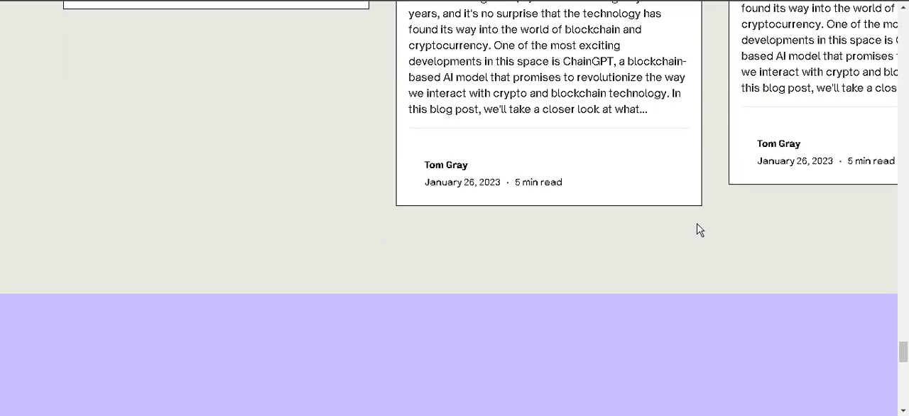
pyautogui.scroll(-3)
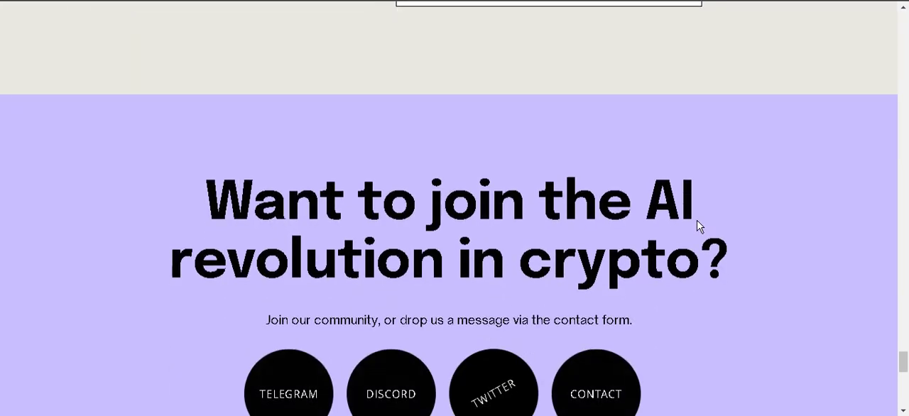
# - Scroll past the Telegram, Discord, Twitter and Contact links to the site footer
pyautogui.scroll(-3)
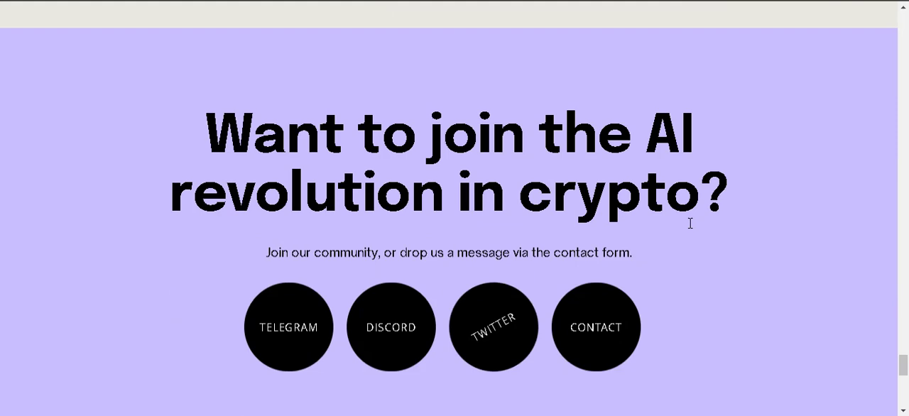
pyautogui.moveTo(390, 326)
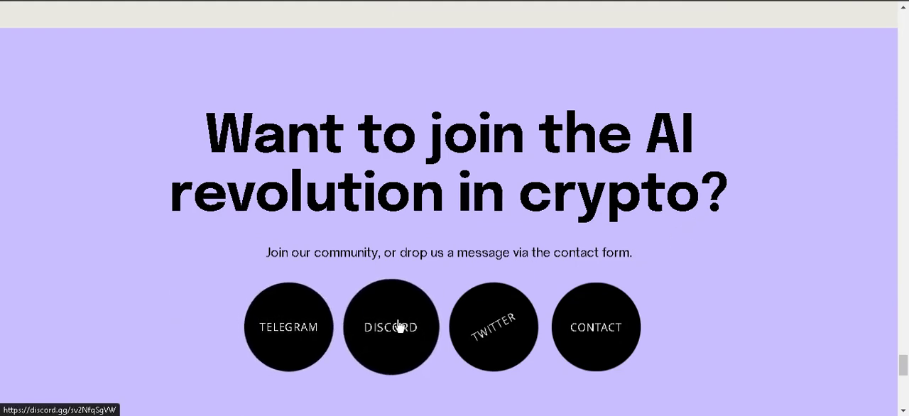
pyautogui.moveTo(593, 237)
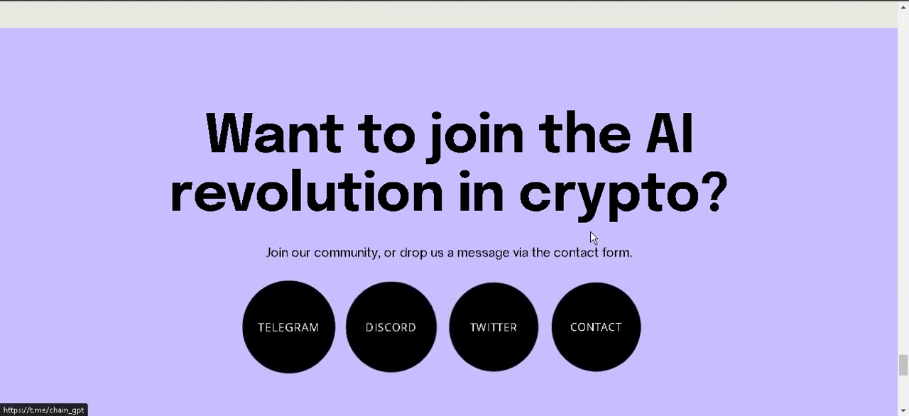
pyautogui.scroll(-3)
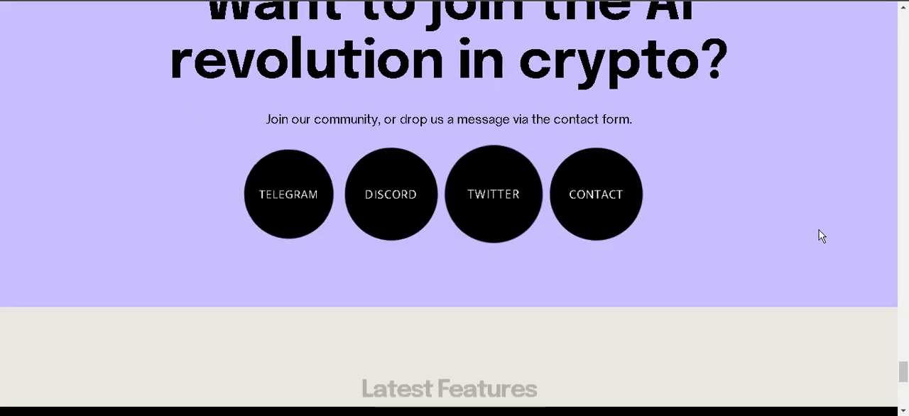
pyautogui.scroll(-3)
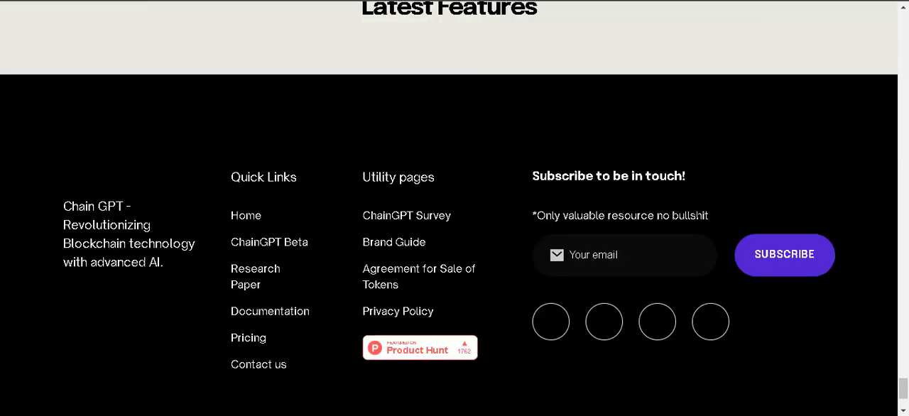
pyautogui.scroll(-3)
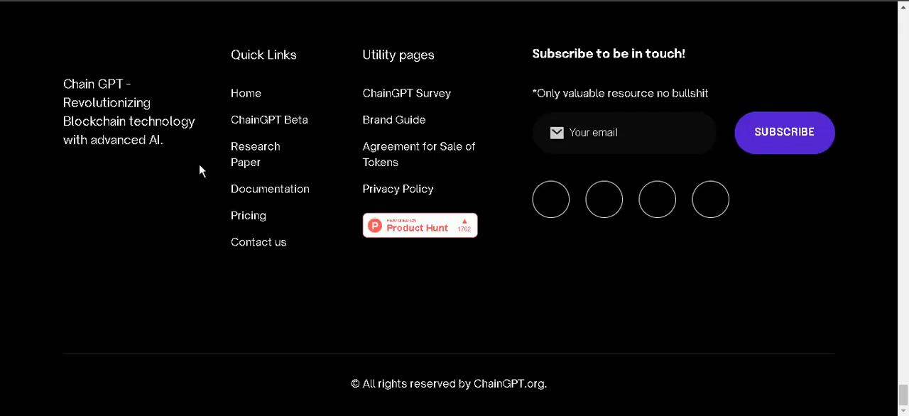
pyautogui.click(784, 132)
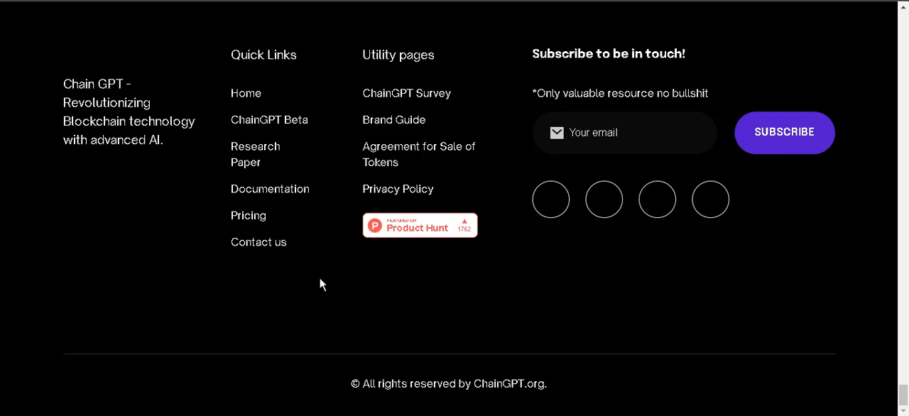
pyautogui.moveTo(434, 204)
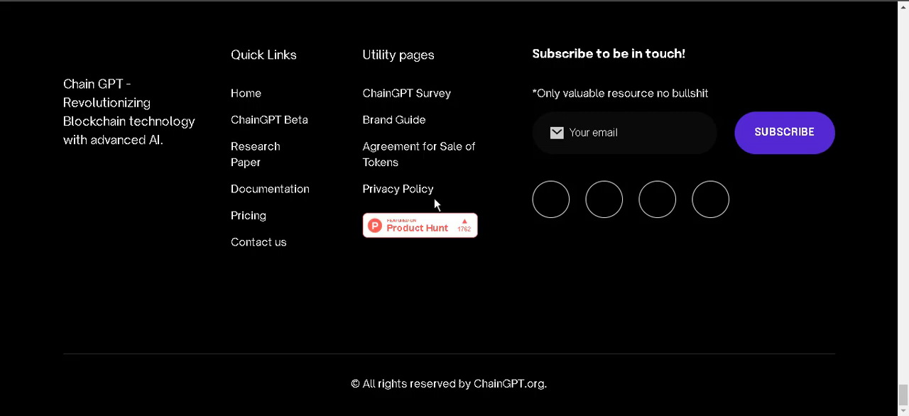